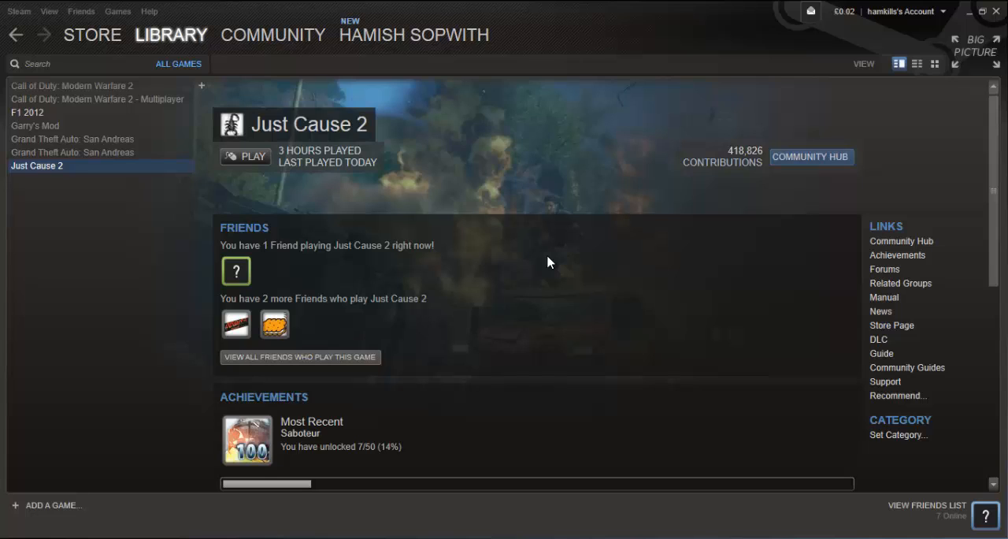
mouse_move(134, 174)
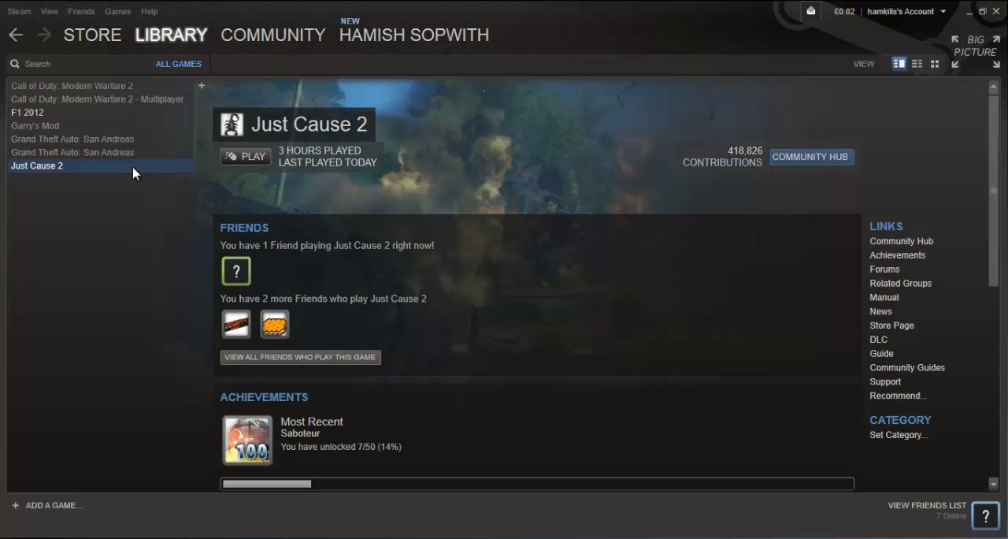
mouse_move(133, 240)
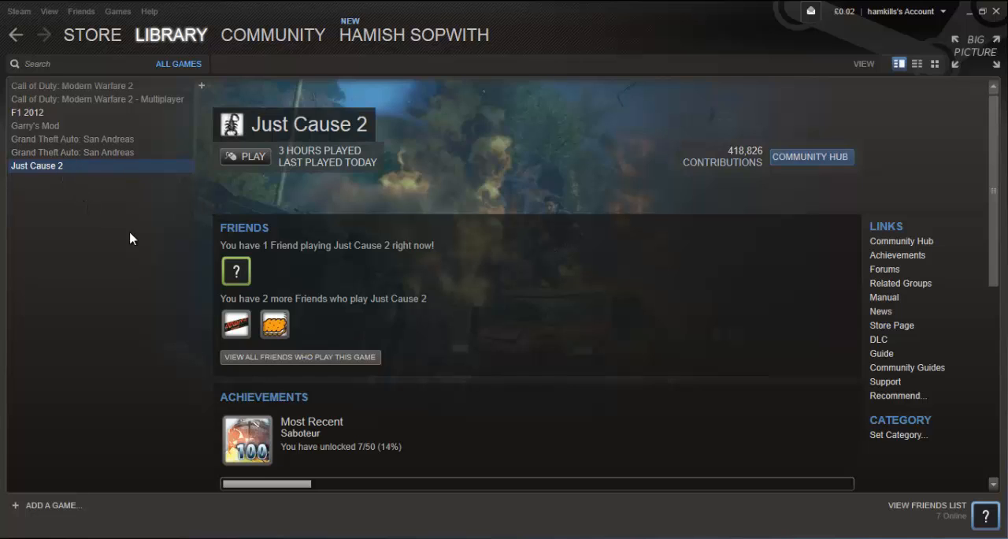
mouse_move(120, 180)
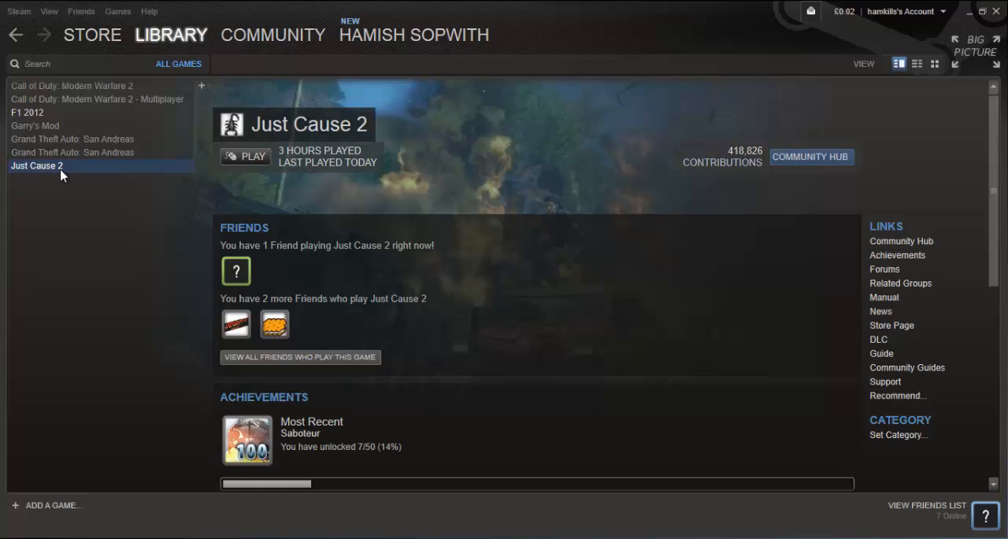
mouse_move(88, 183)
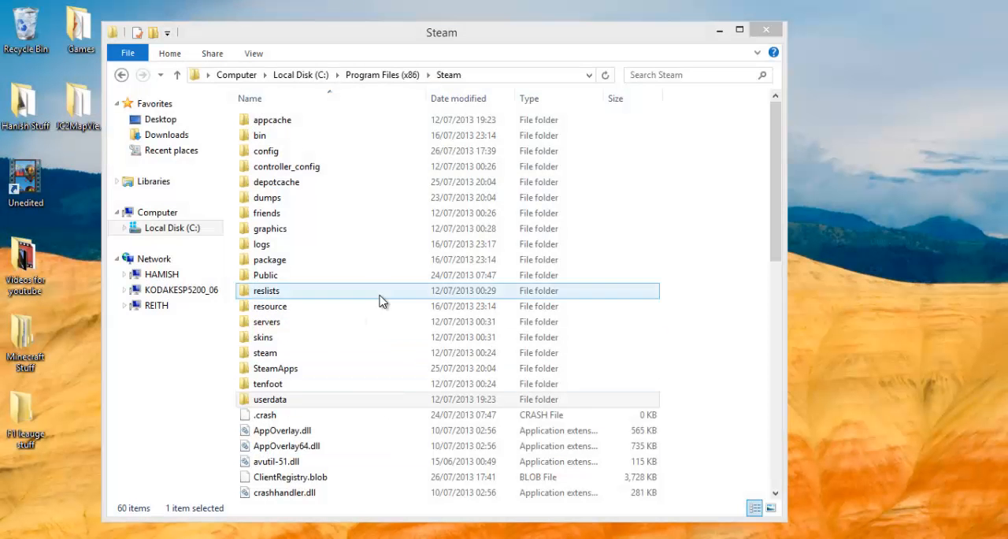
Browse into SteamApps\common\Just Cause 2, look through its files, then return up to common.
double_click(274, 369)
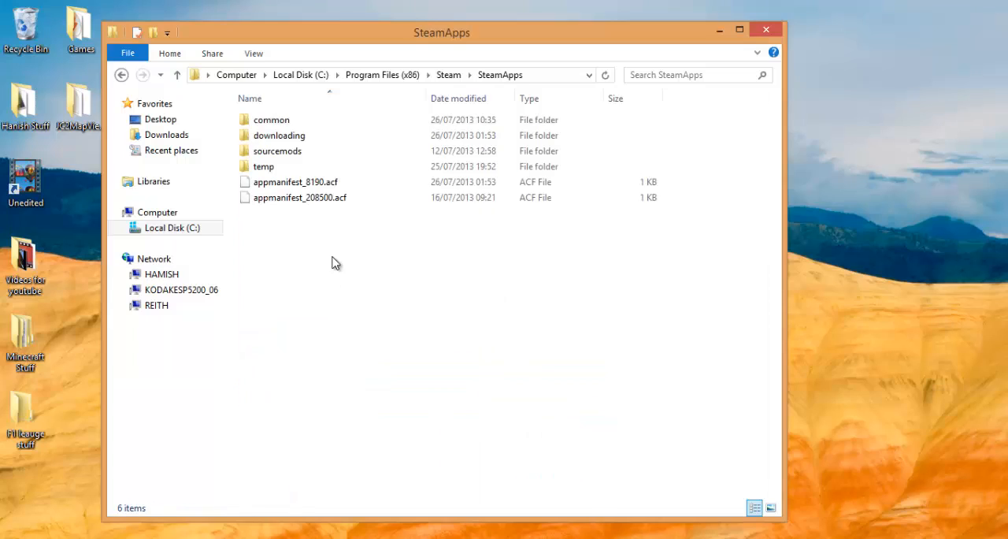
double_click(271, 120)
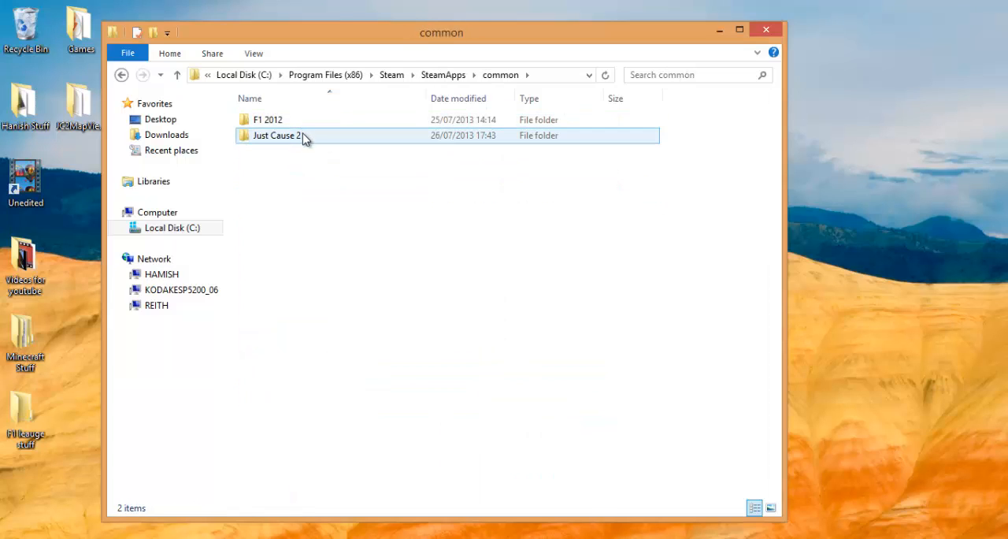
left_click(277, 135)
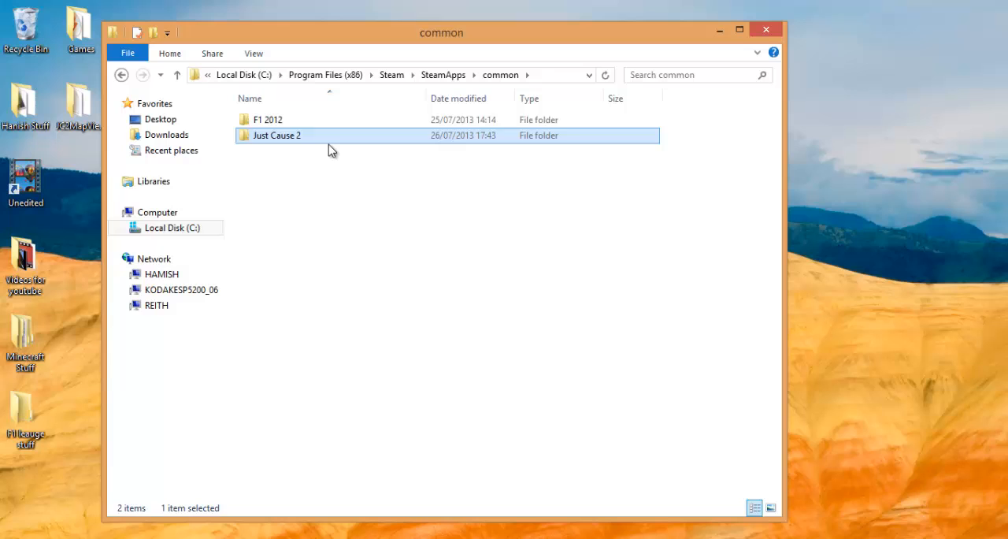
double_click(275, 136)
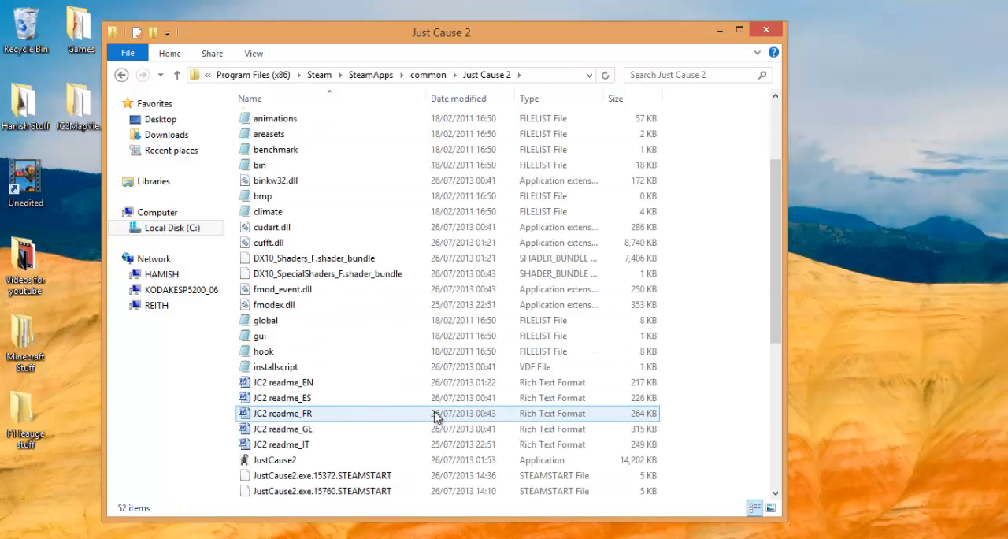
scroll("down", 3)
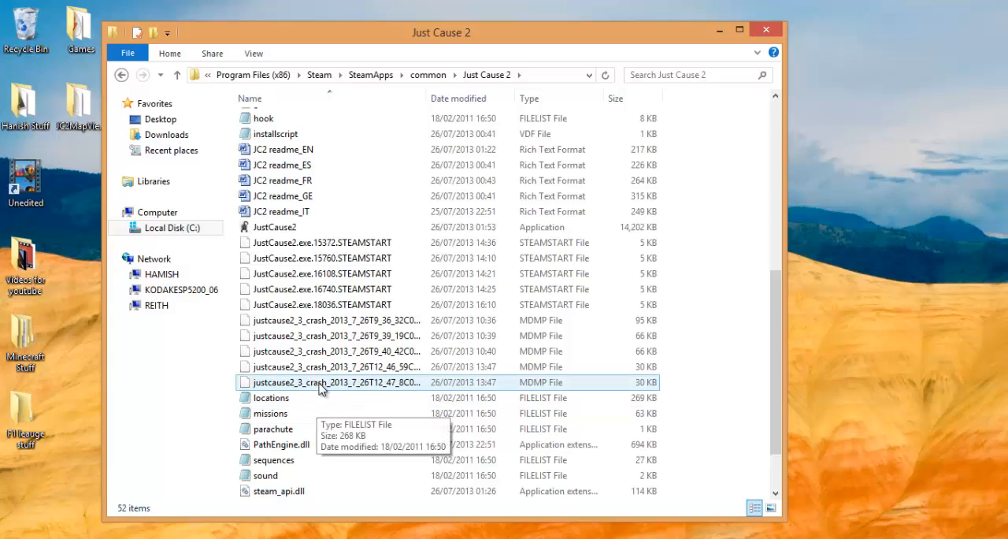
mouse_move(402, 366)
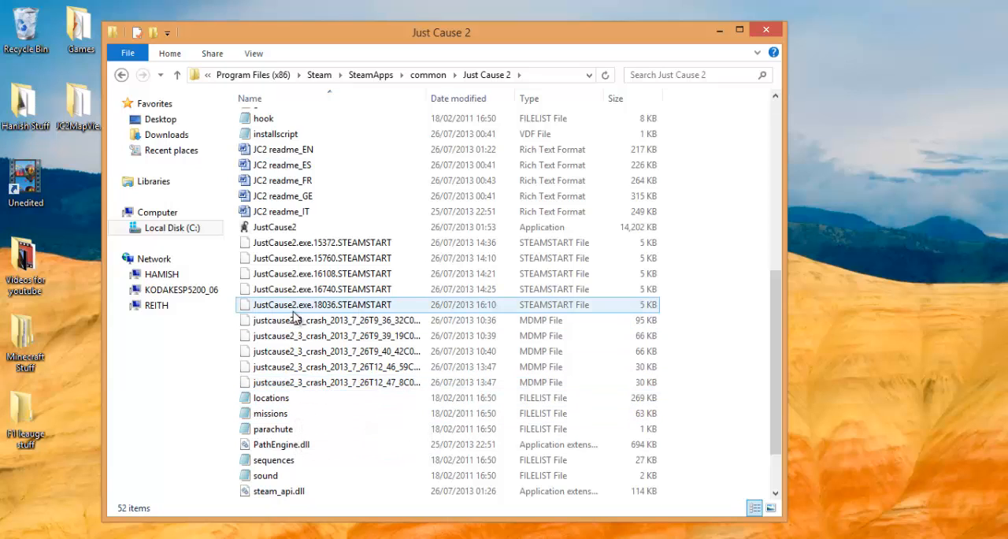
mouse_move(323, 305)
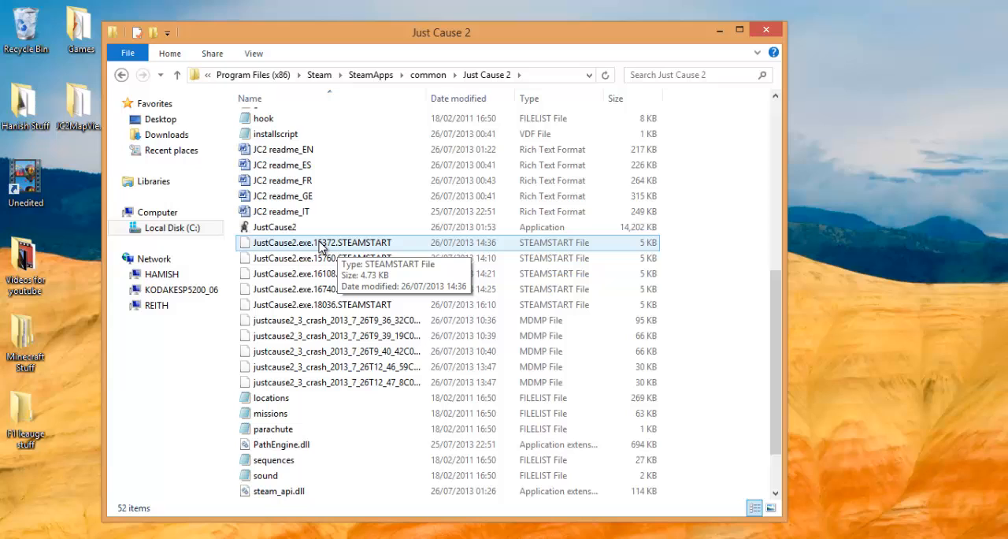
mouse_move(428, 76)
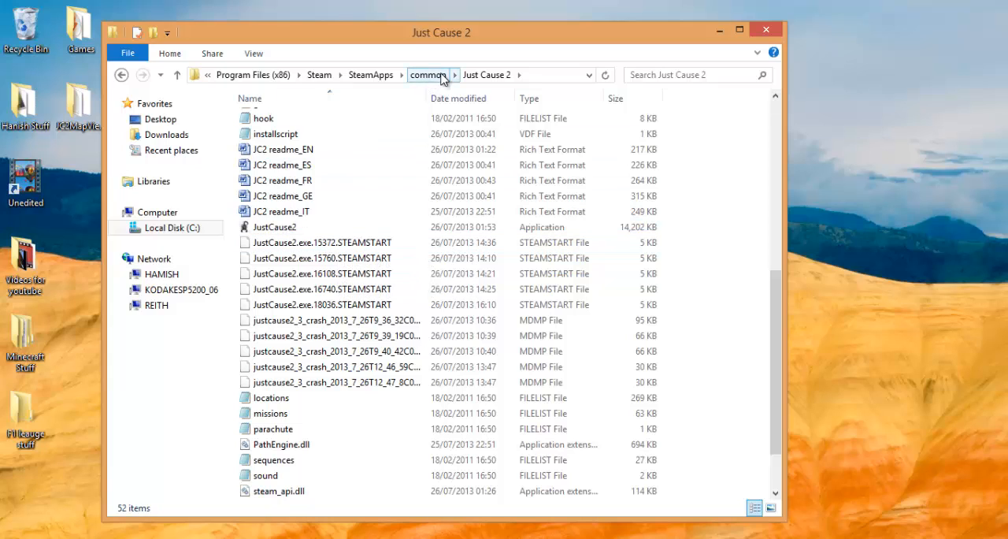
left_click(275, 133)
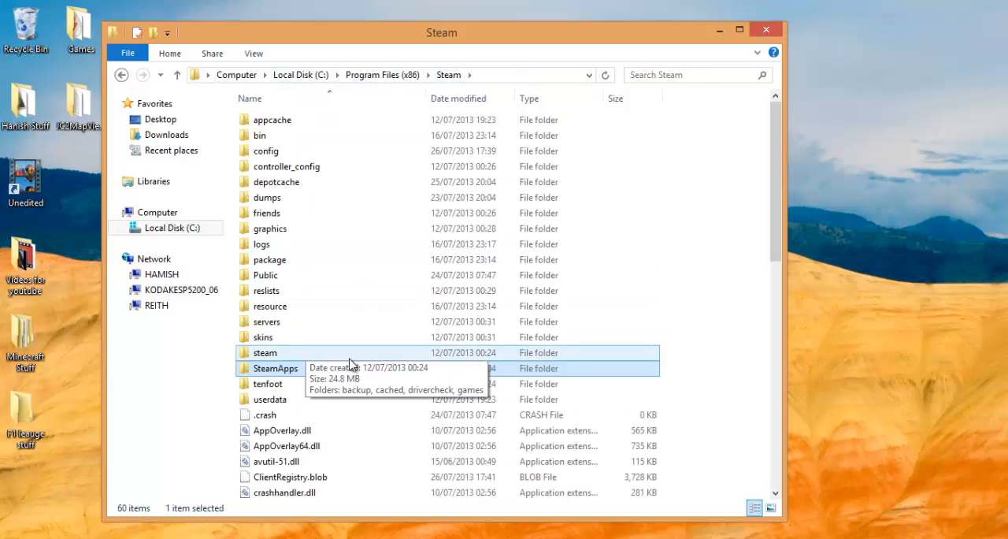
mouse_move(329, 401)
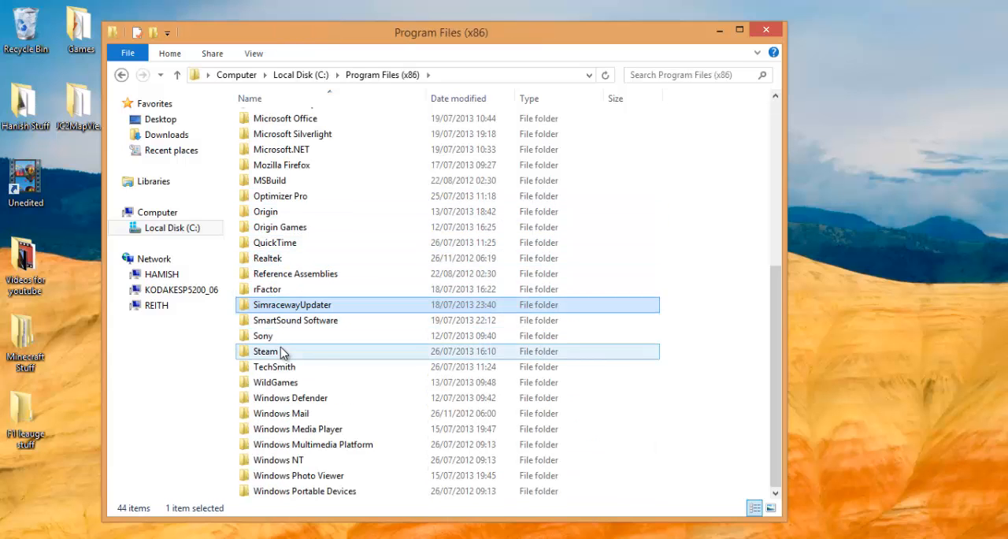
Reopen the Steam installation folder from Program Files (x86).
double_click(264, 351)
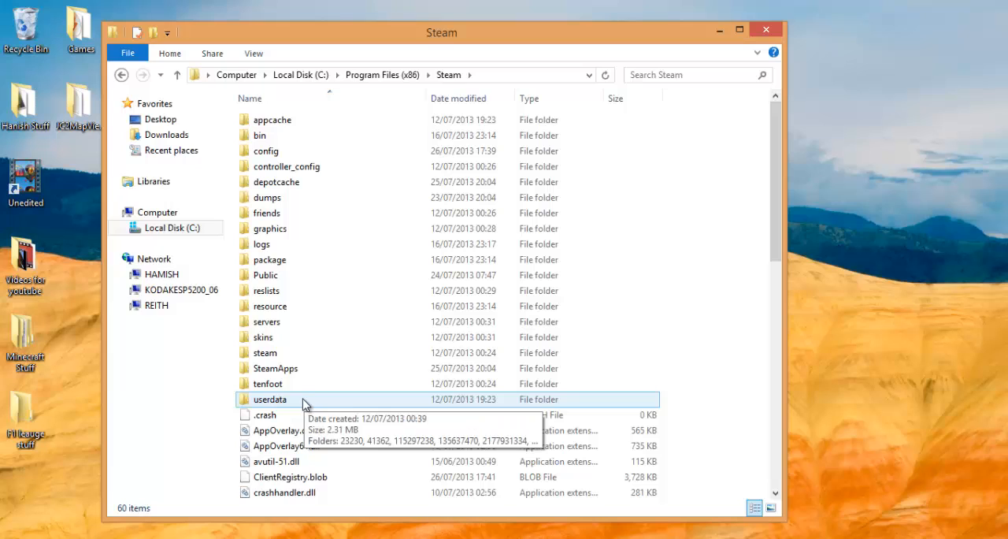
Enter userdata and open the most recently modified numbered user folder.
double_click(271, 400)
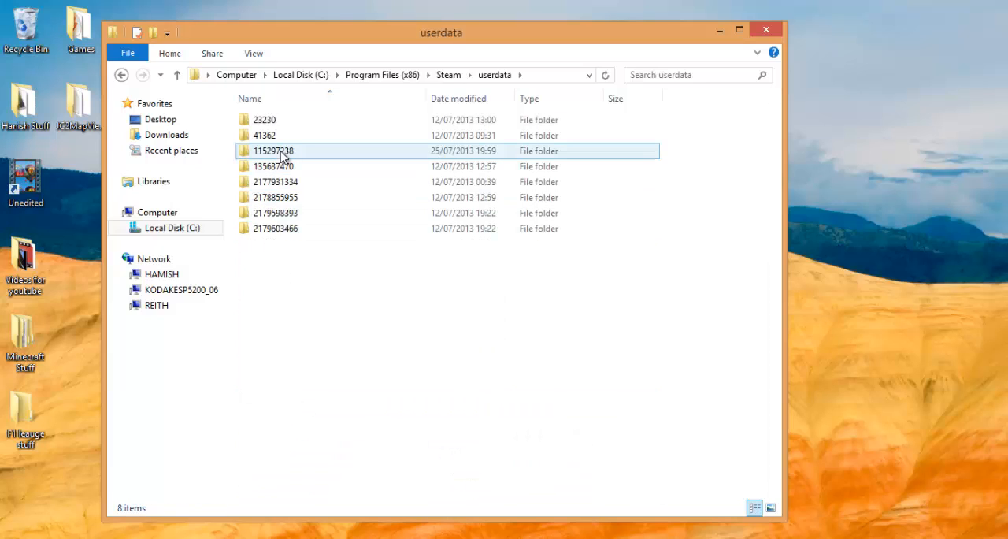
left_click(264, 120)
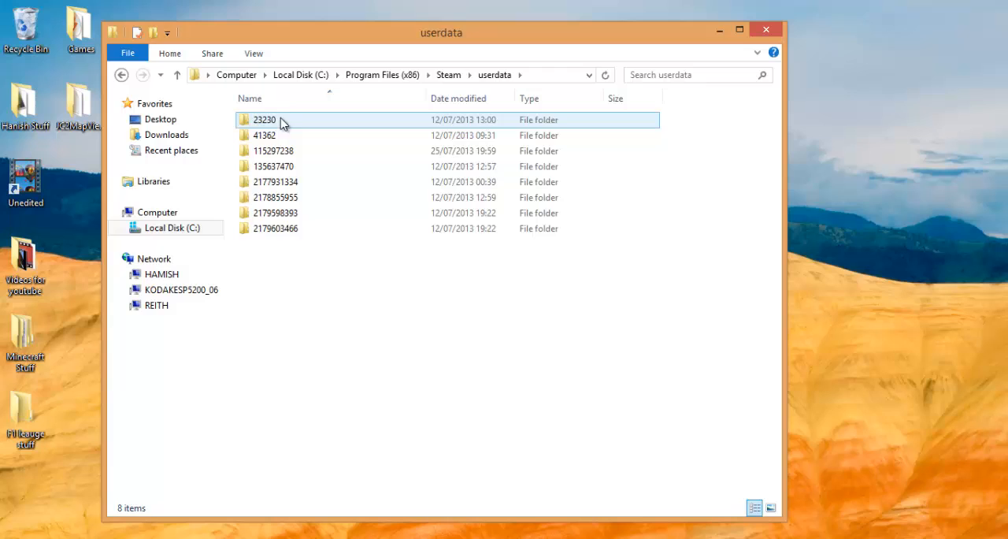
left_click(271, 151)
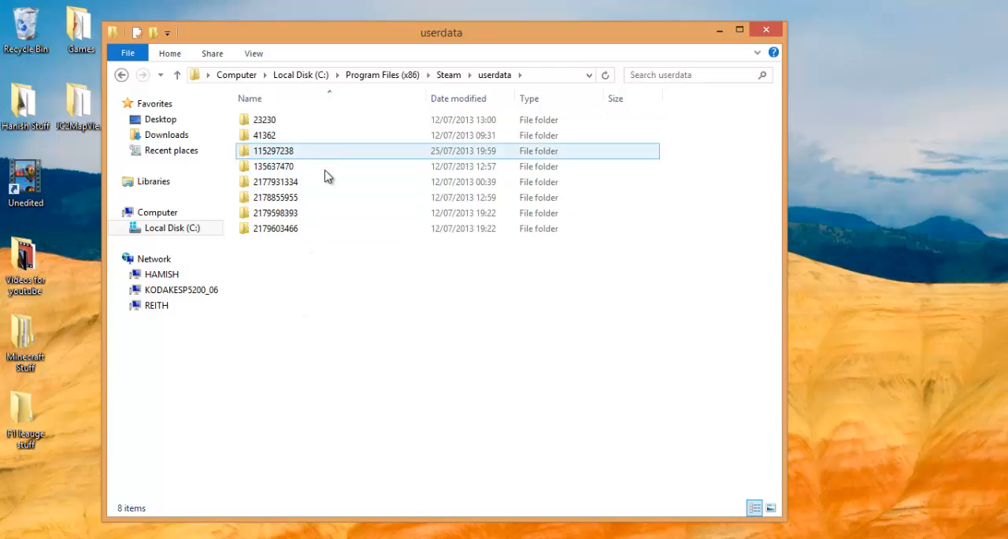
mouse_move(277, 156)
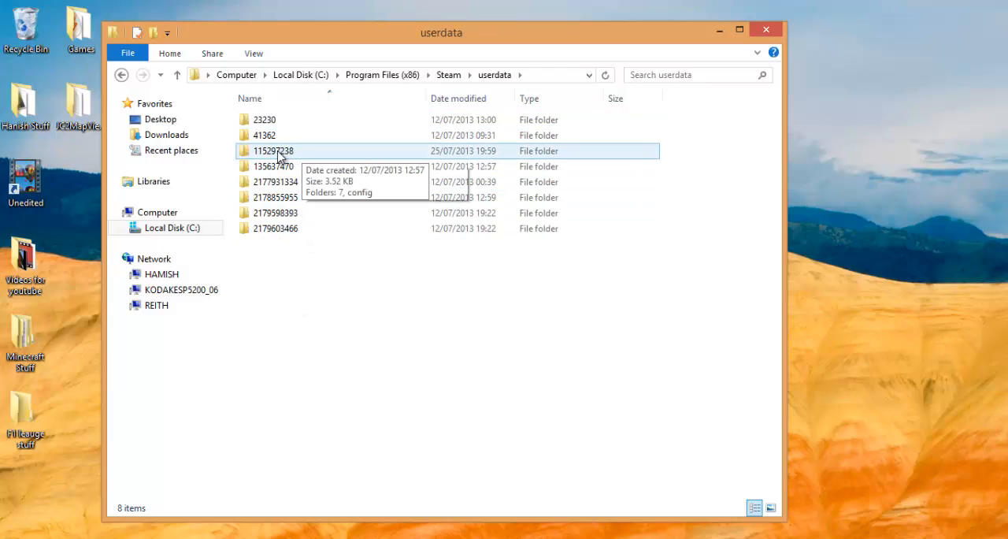
double_click(271, 152)
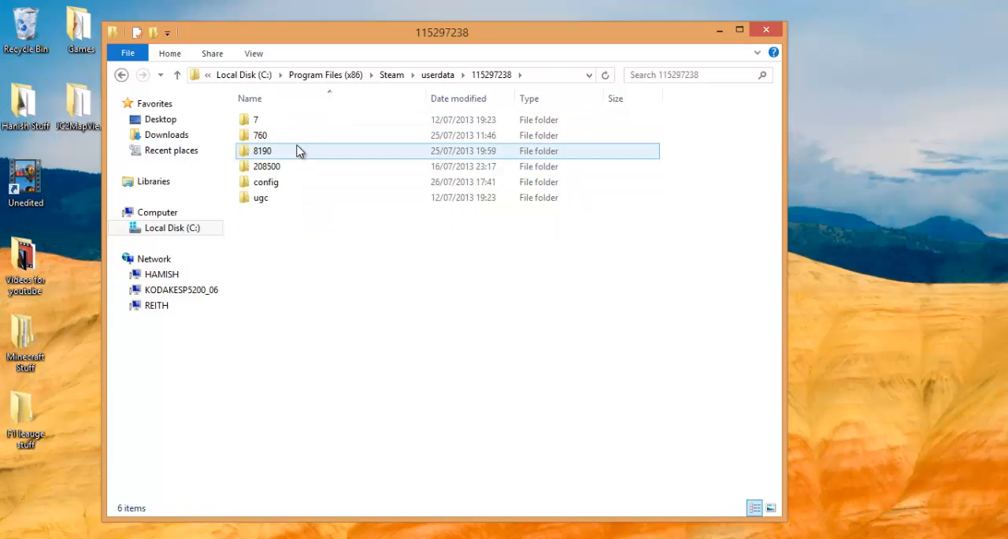
mouse_move(308, 157)
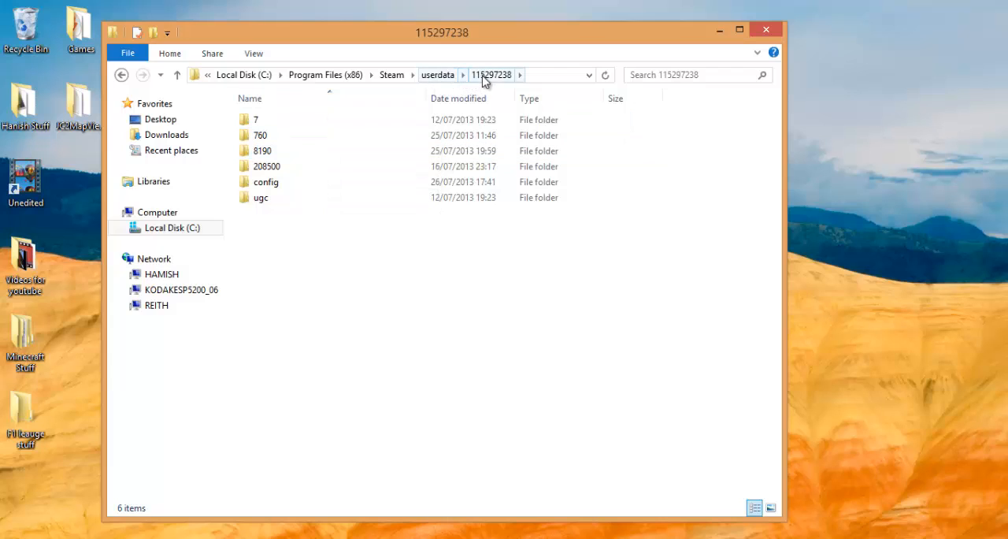
mouse_move(262, 151)
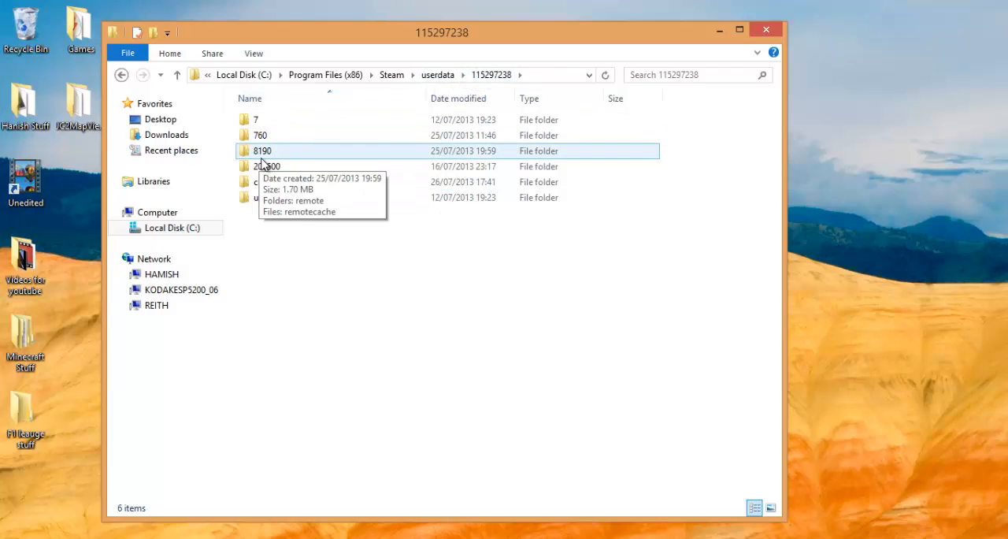
mouse_move(293, 158)
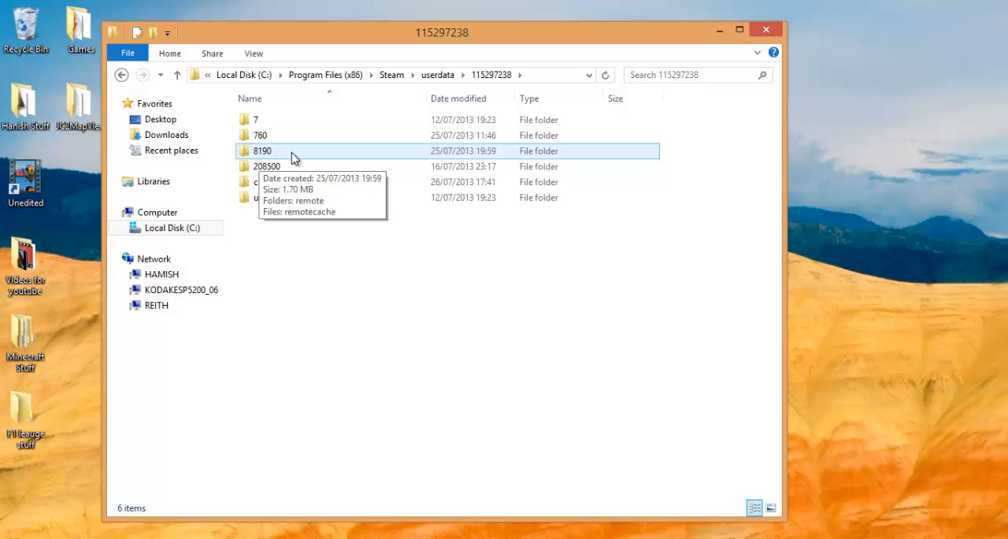
Open 8190\remote and point out the four justcause2save files it holds.
double_click(262, 151)
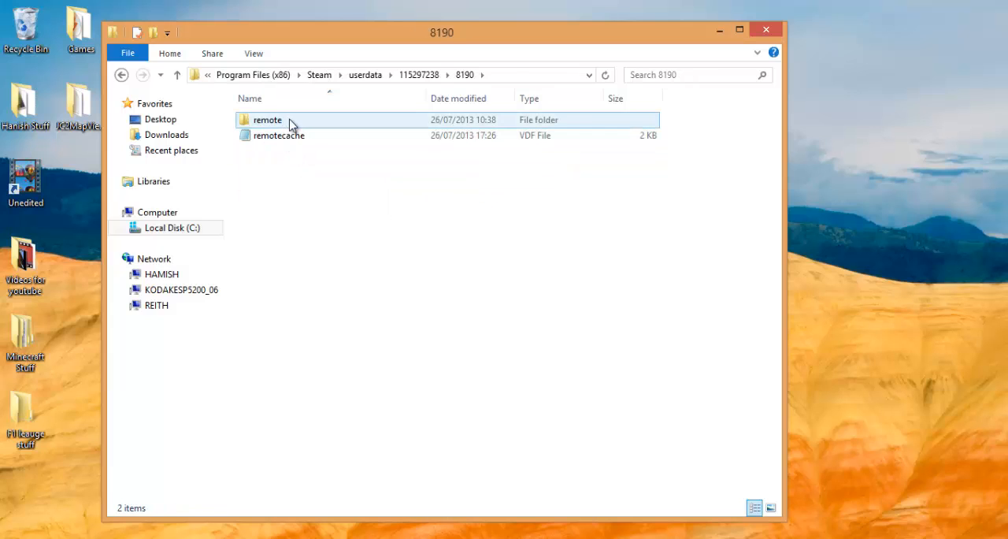
double_click(268, 120)
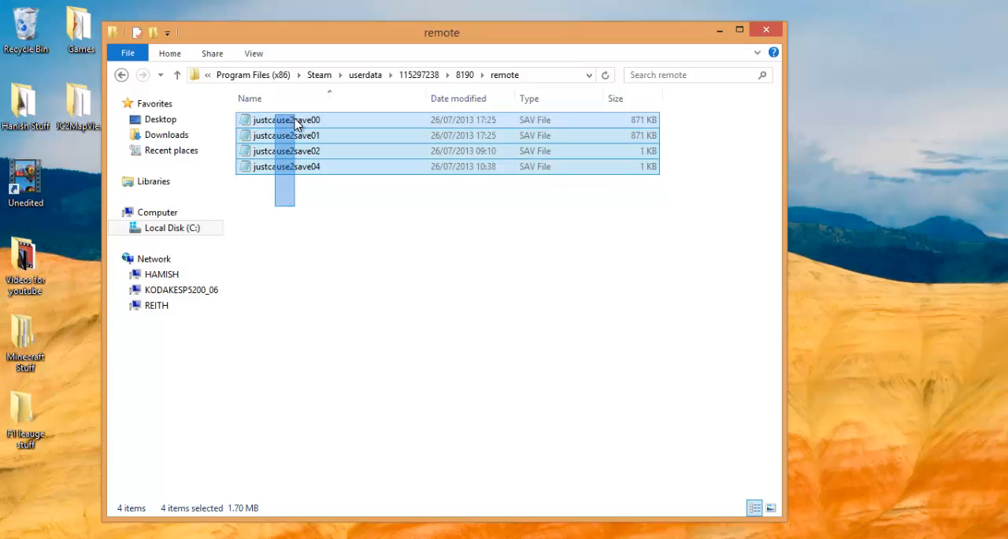
left_click(283, 136)
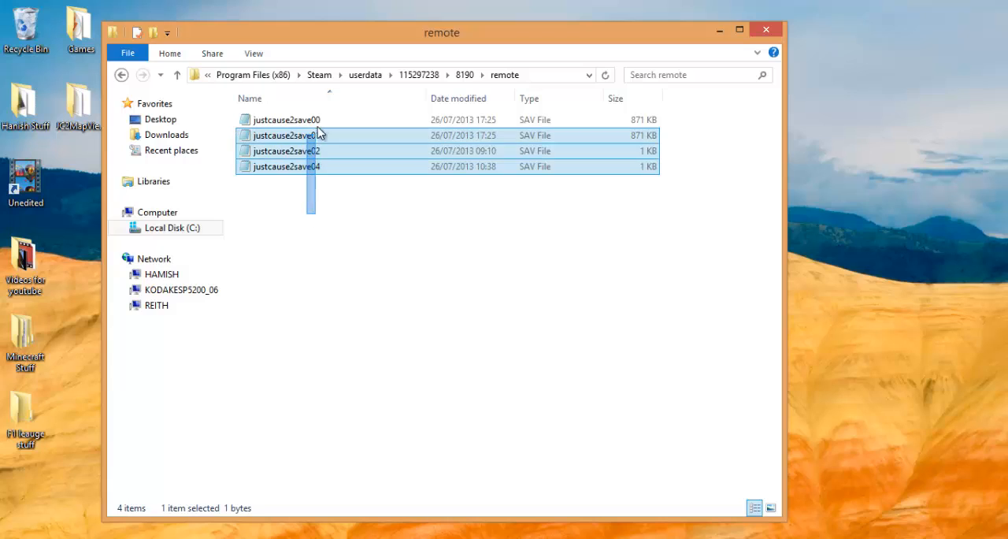
left_click(311, 230)
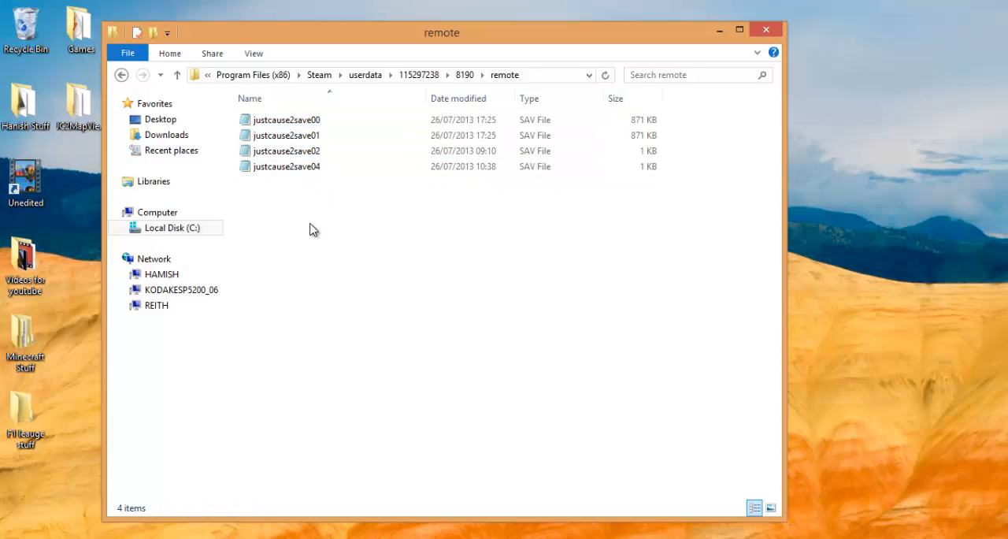
mouse_move(73, 163)
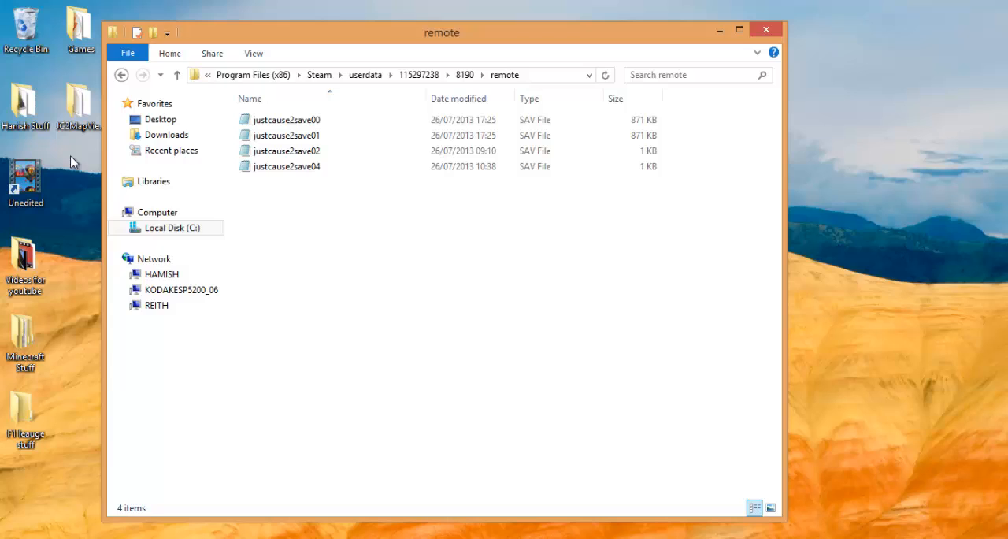
mouse_move(449, 230)
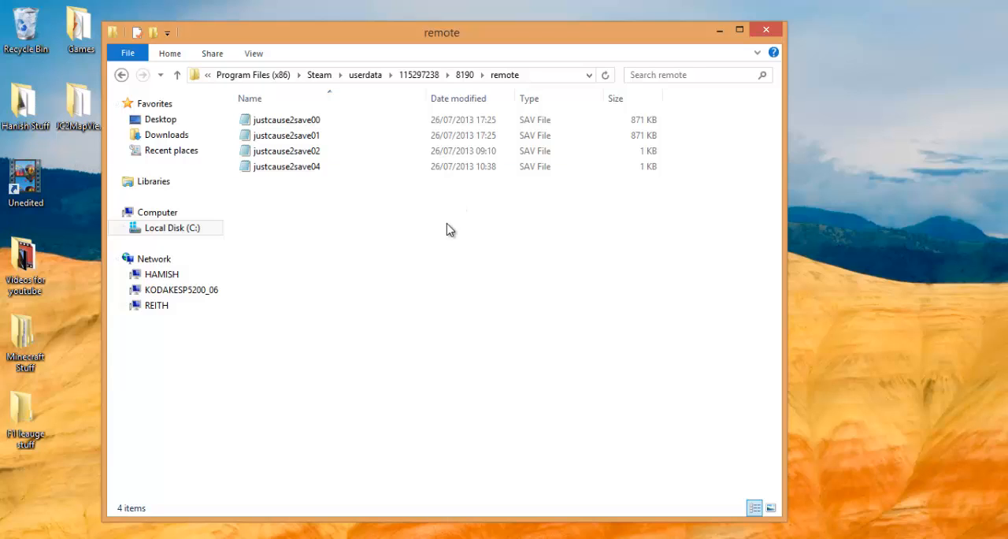
left_click(283, 120)
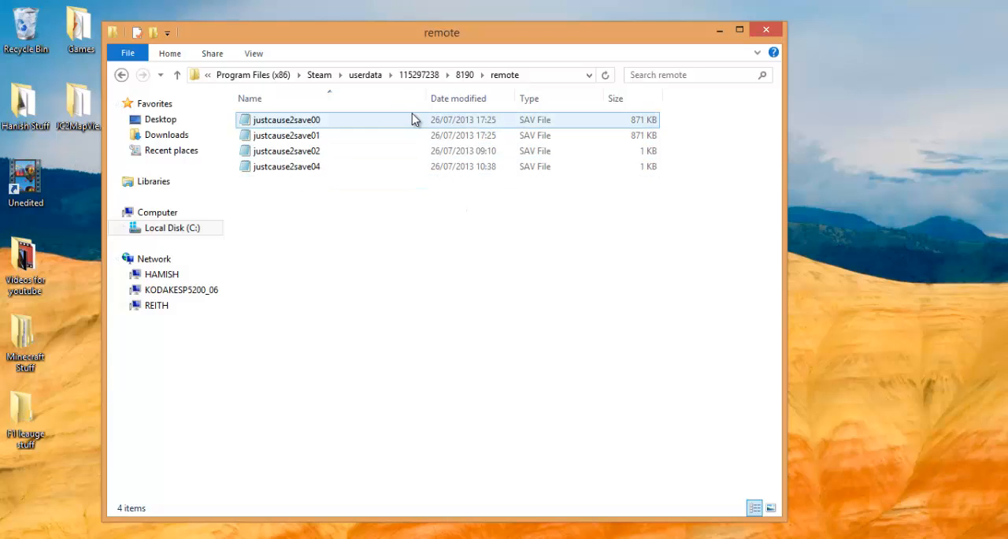
left_click(299, 356)
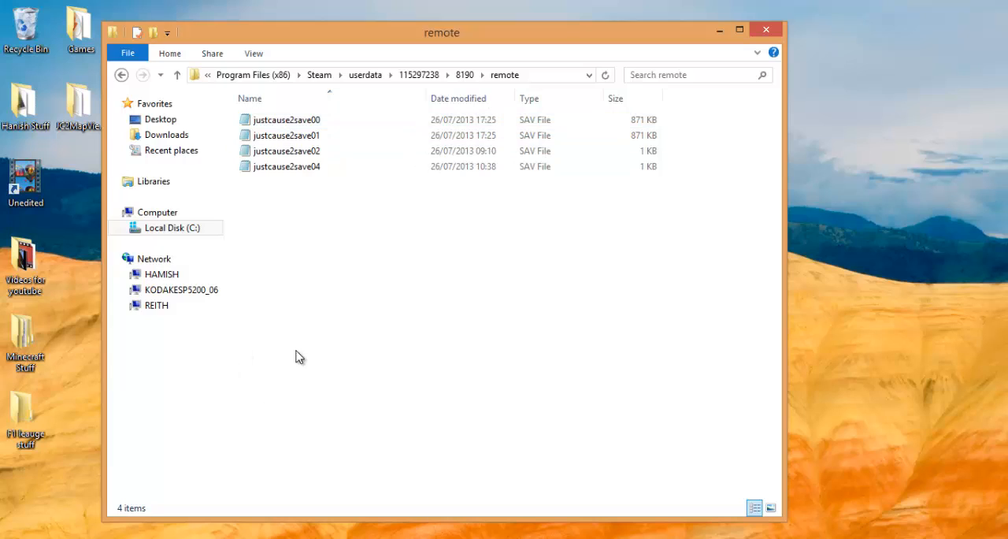
mouse_move(386, 243)
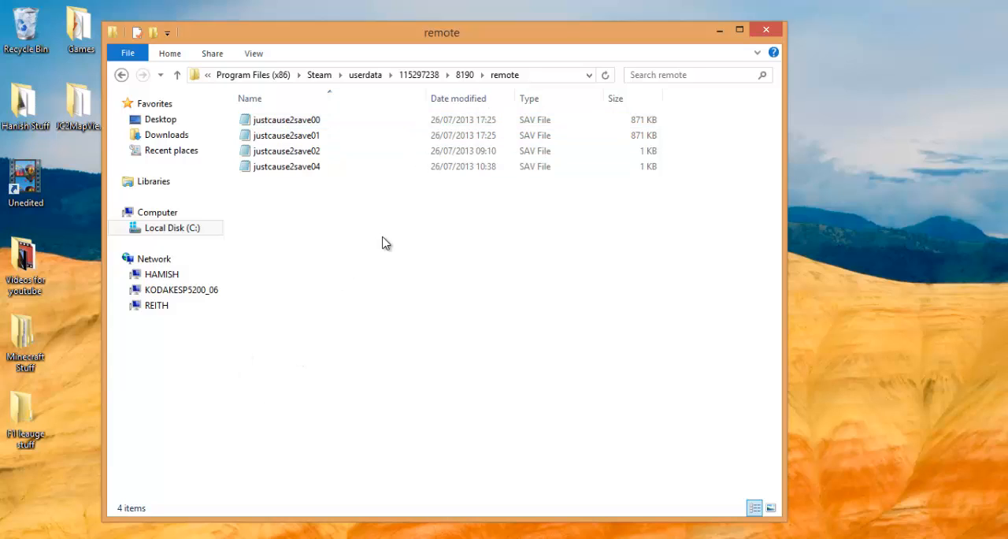
mouse_move(328, 184)
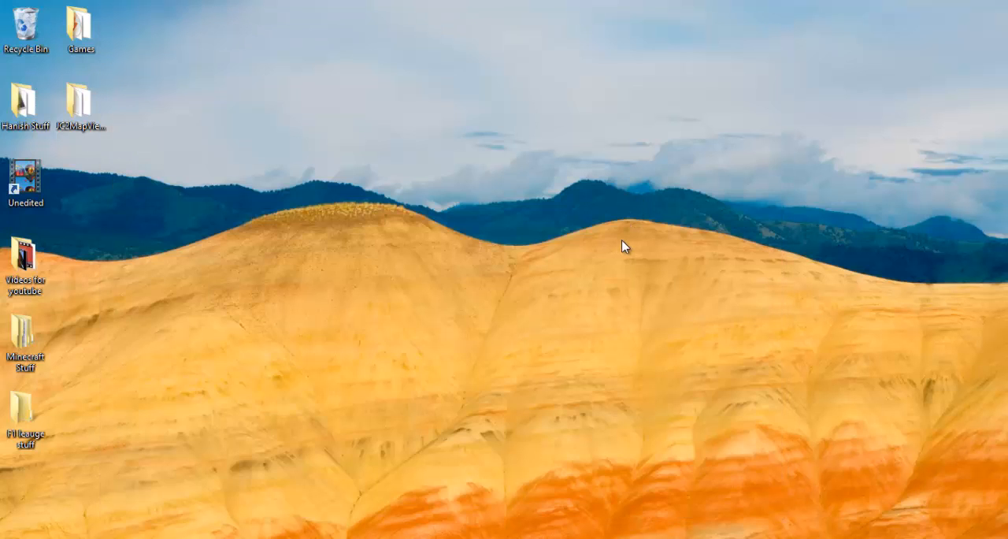
mouse_move(1001, 249)
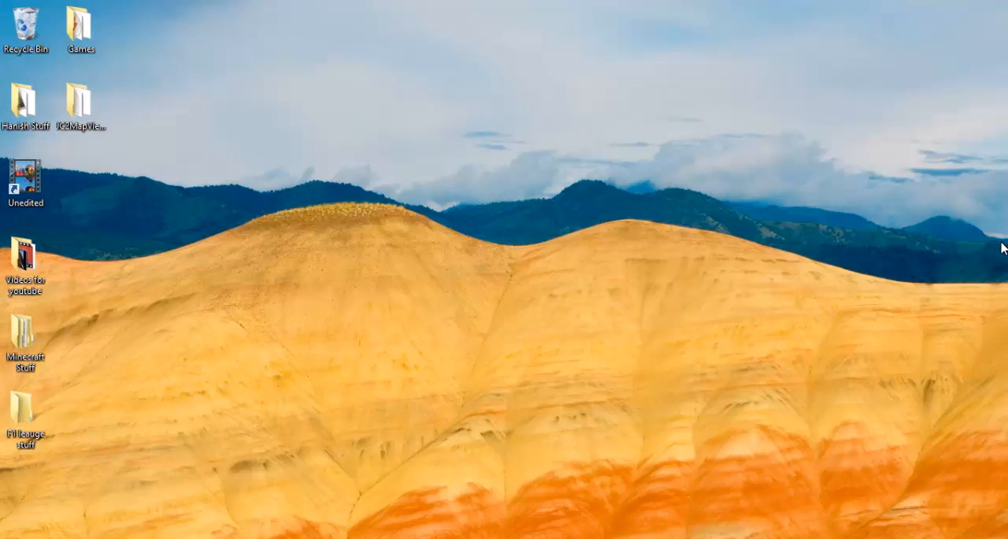